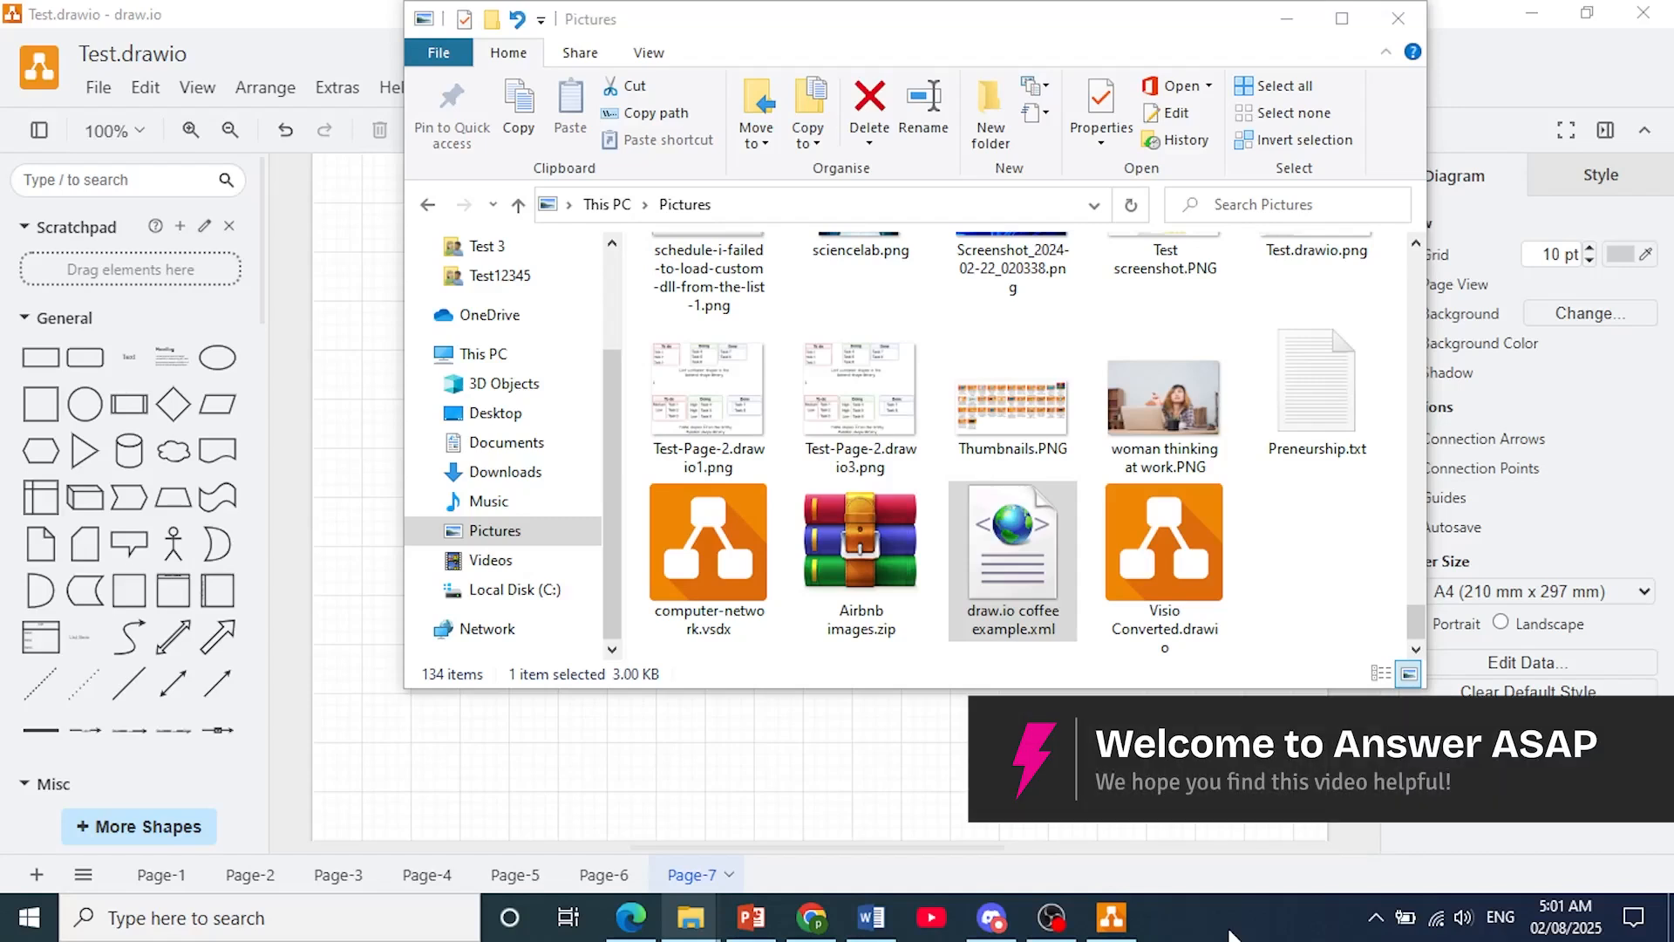
{"action": "mouse_move", "coordinate": [1233, 936]}
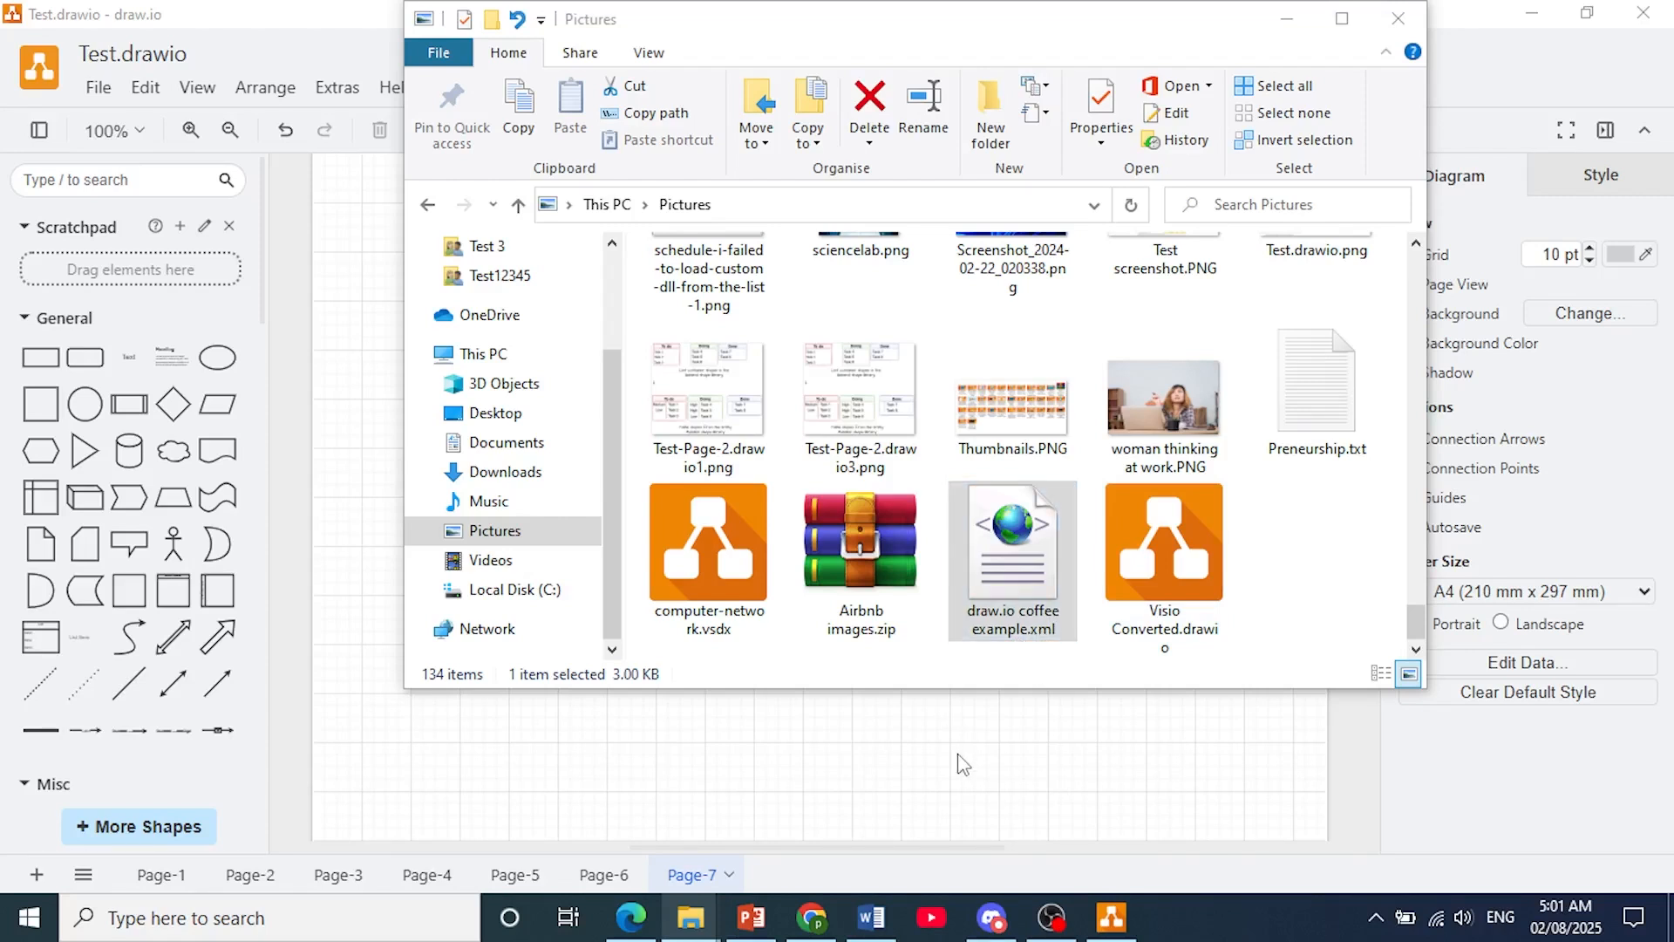
Step: Bring the empty Page-7 diagram to the front and open the File menu
{"action": "left_click", "coordinate": [1397, 19]}
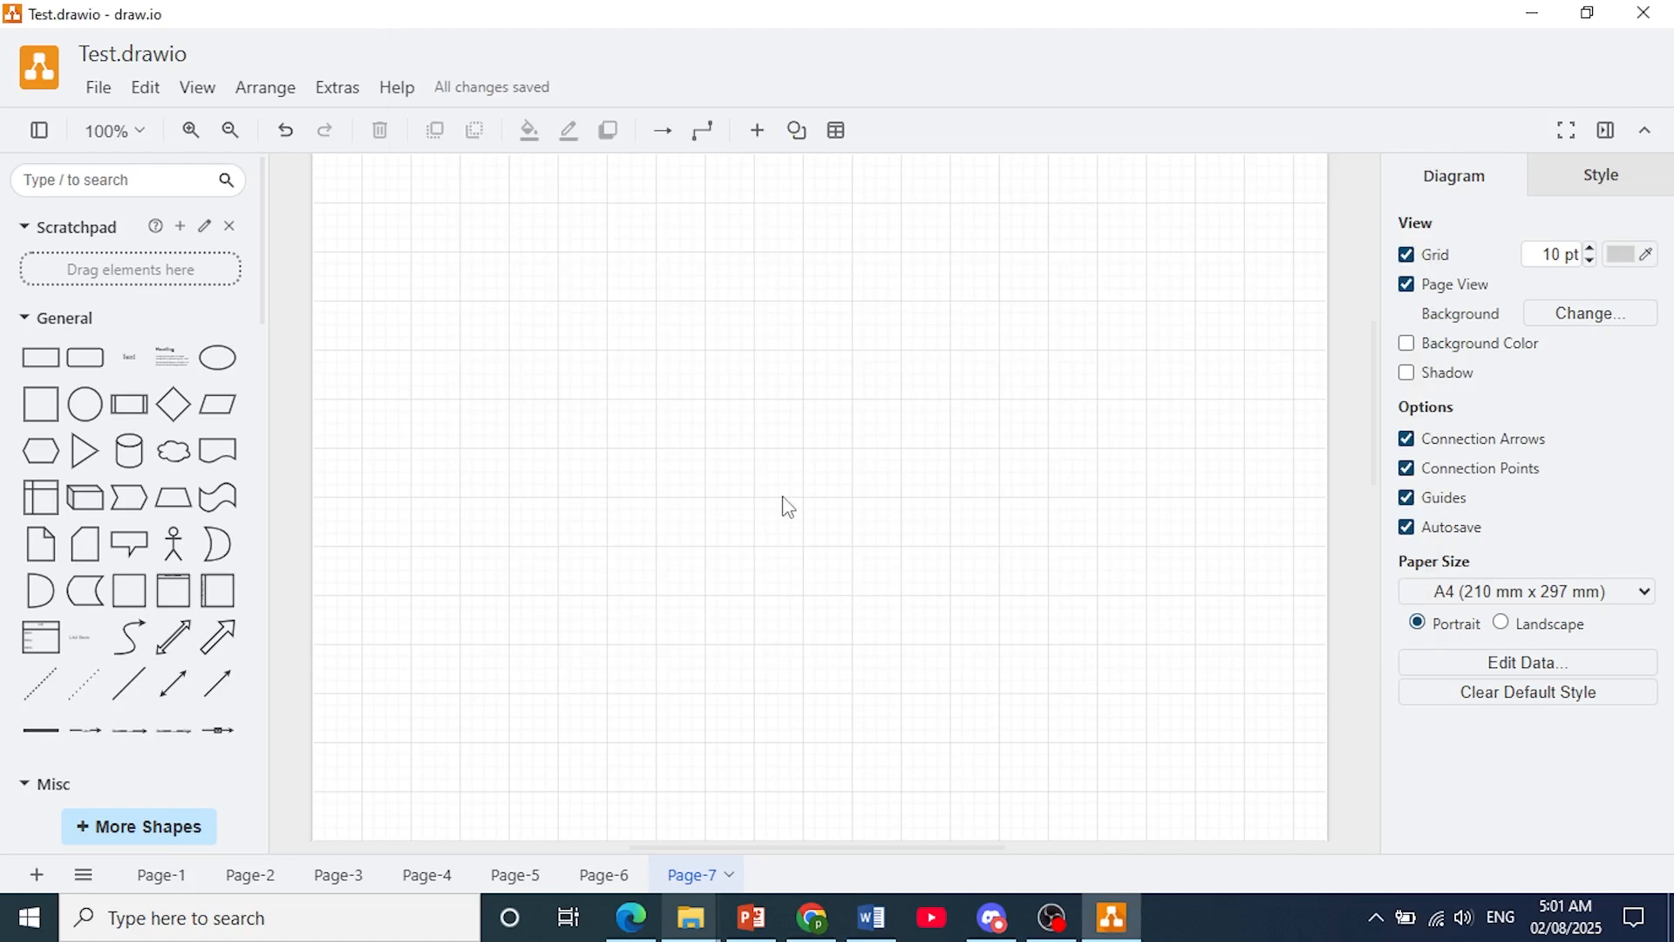
{"action": "mouse_move", "coordinate": [797, 510]}
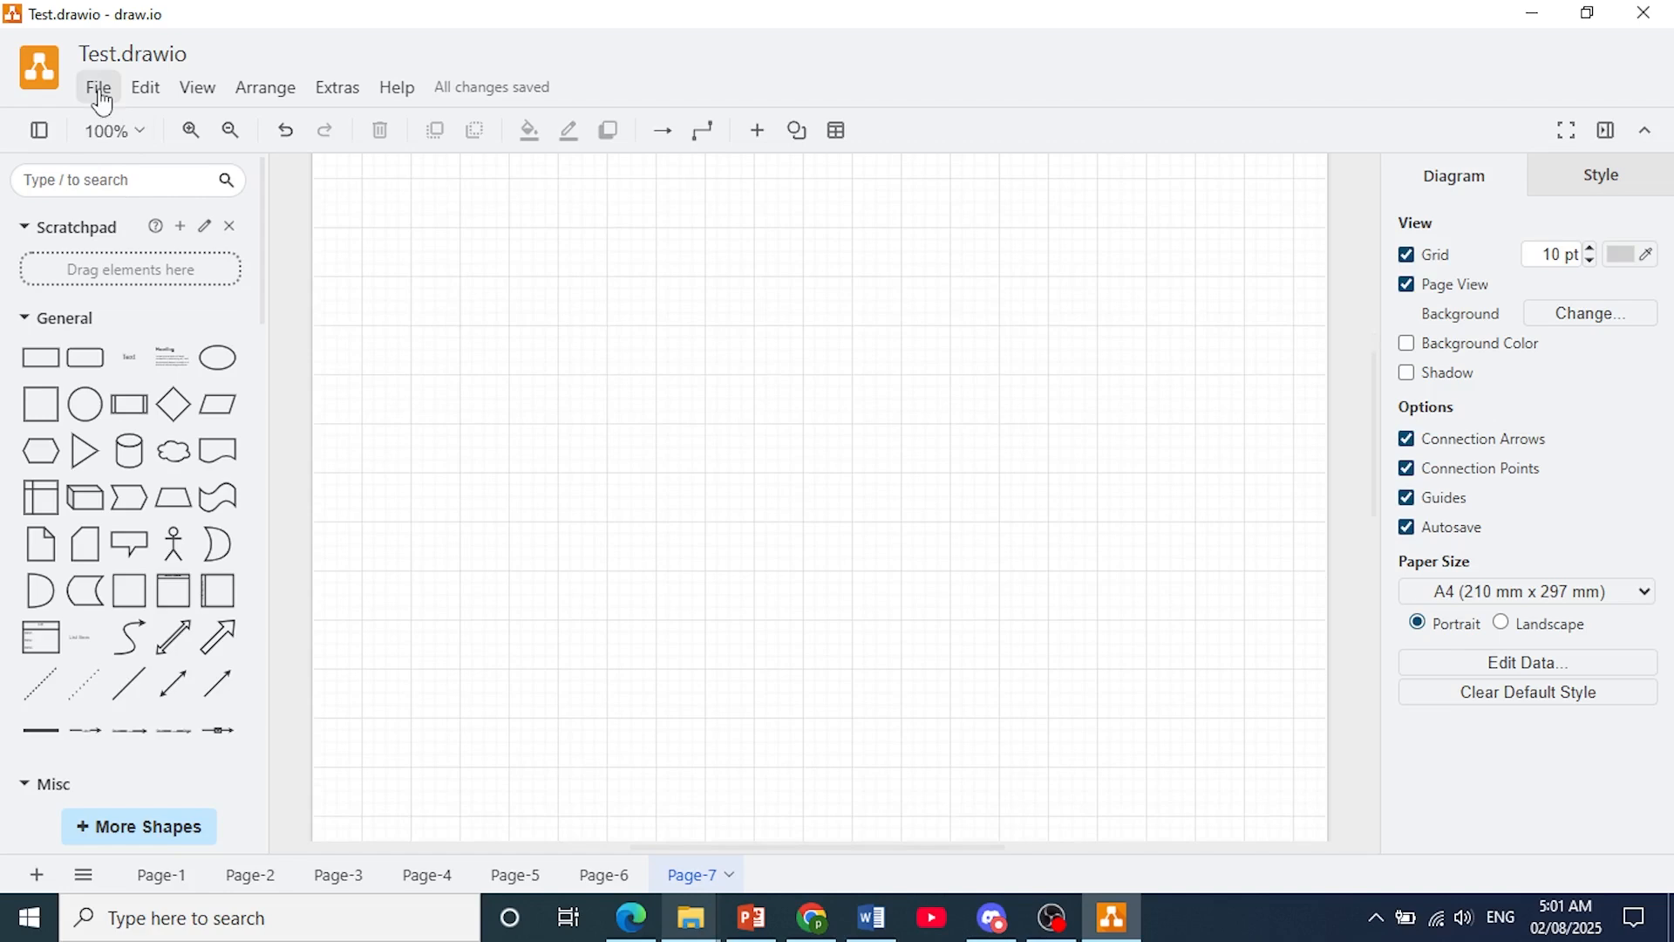
{"action": "left_click", "coordinate": [97, 88]}
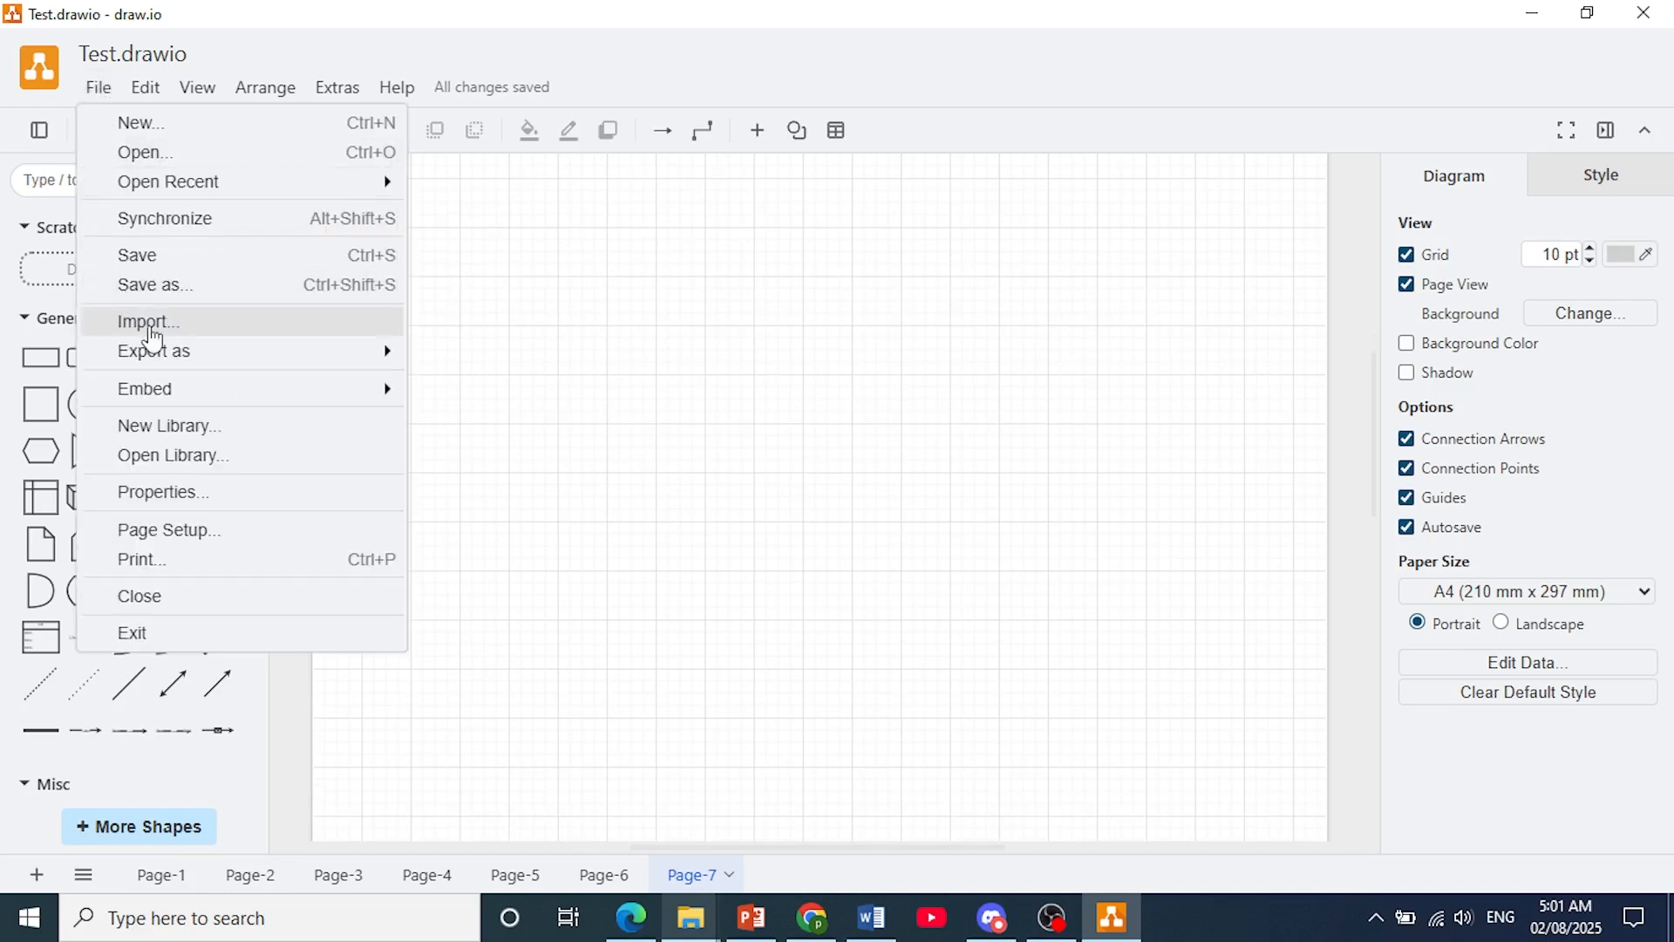
{"action": "mouse_move", "coordinate": [147, 340]}
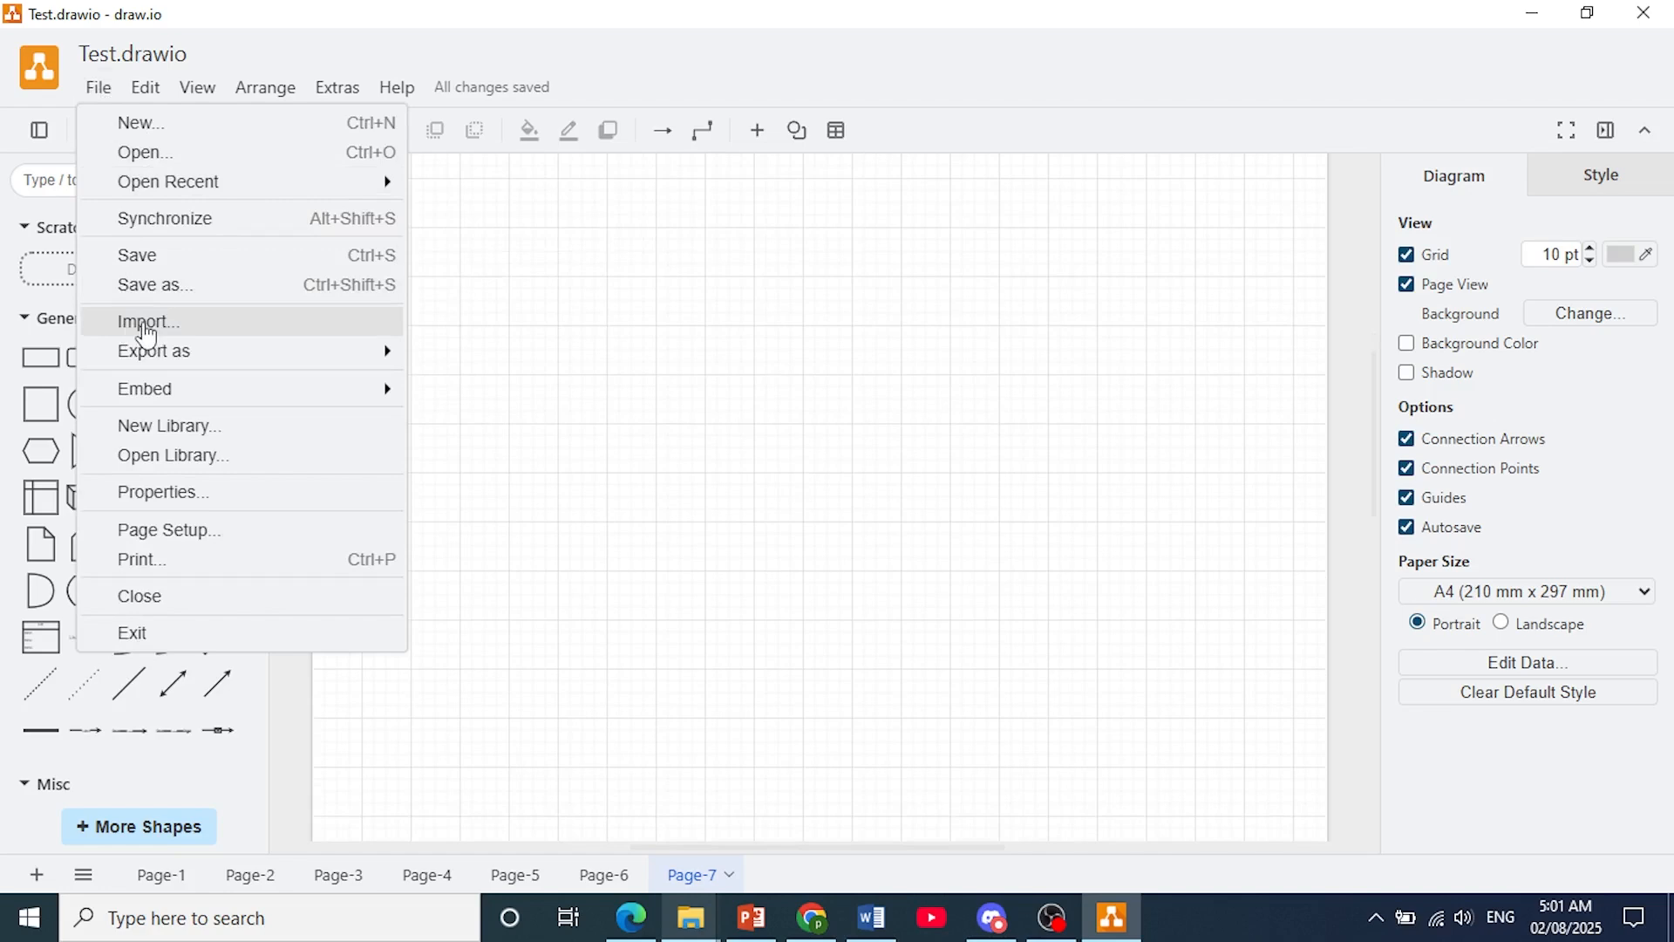
Step: Import 'draw.io coffee example.xml' from Pictures onto Page-7
{"action": "left_click", "coordinate": [149, 322]}
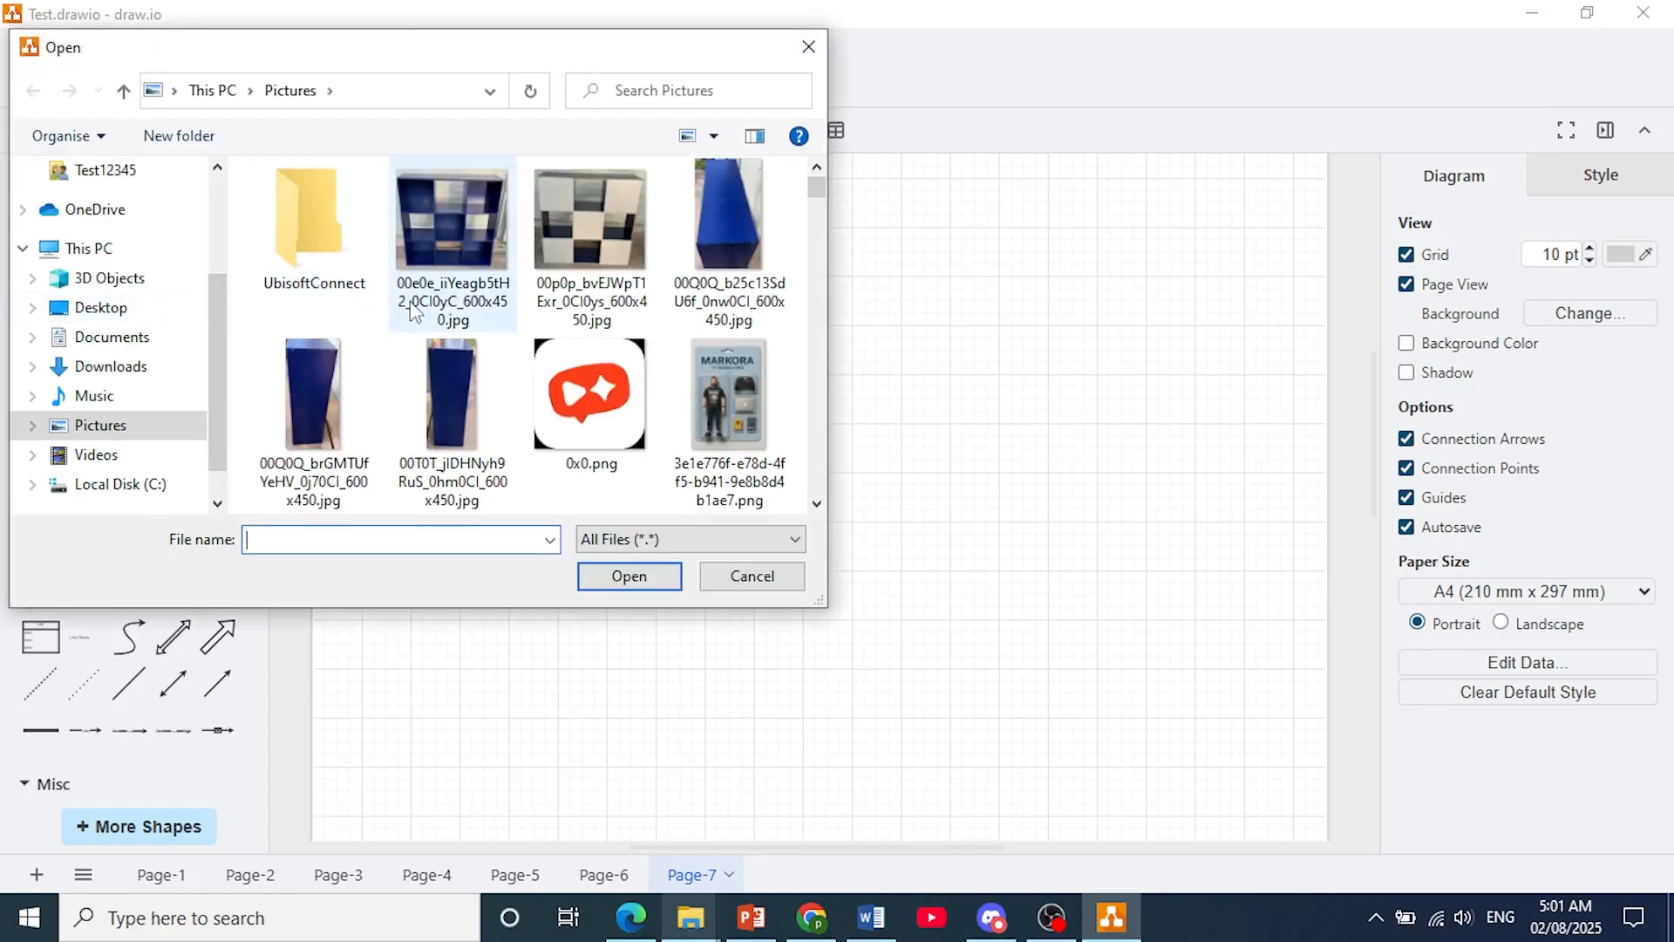
{"action": "scroll", "scroll_direction": "down", "scroll_amount": 3}
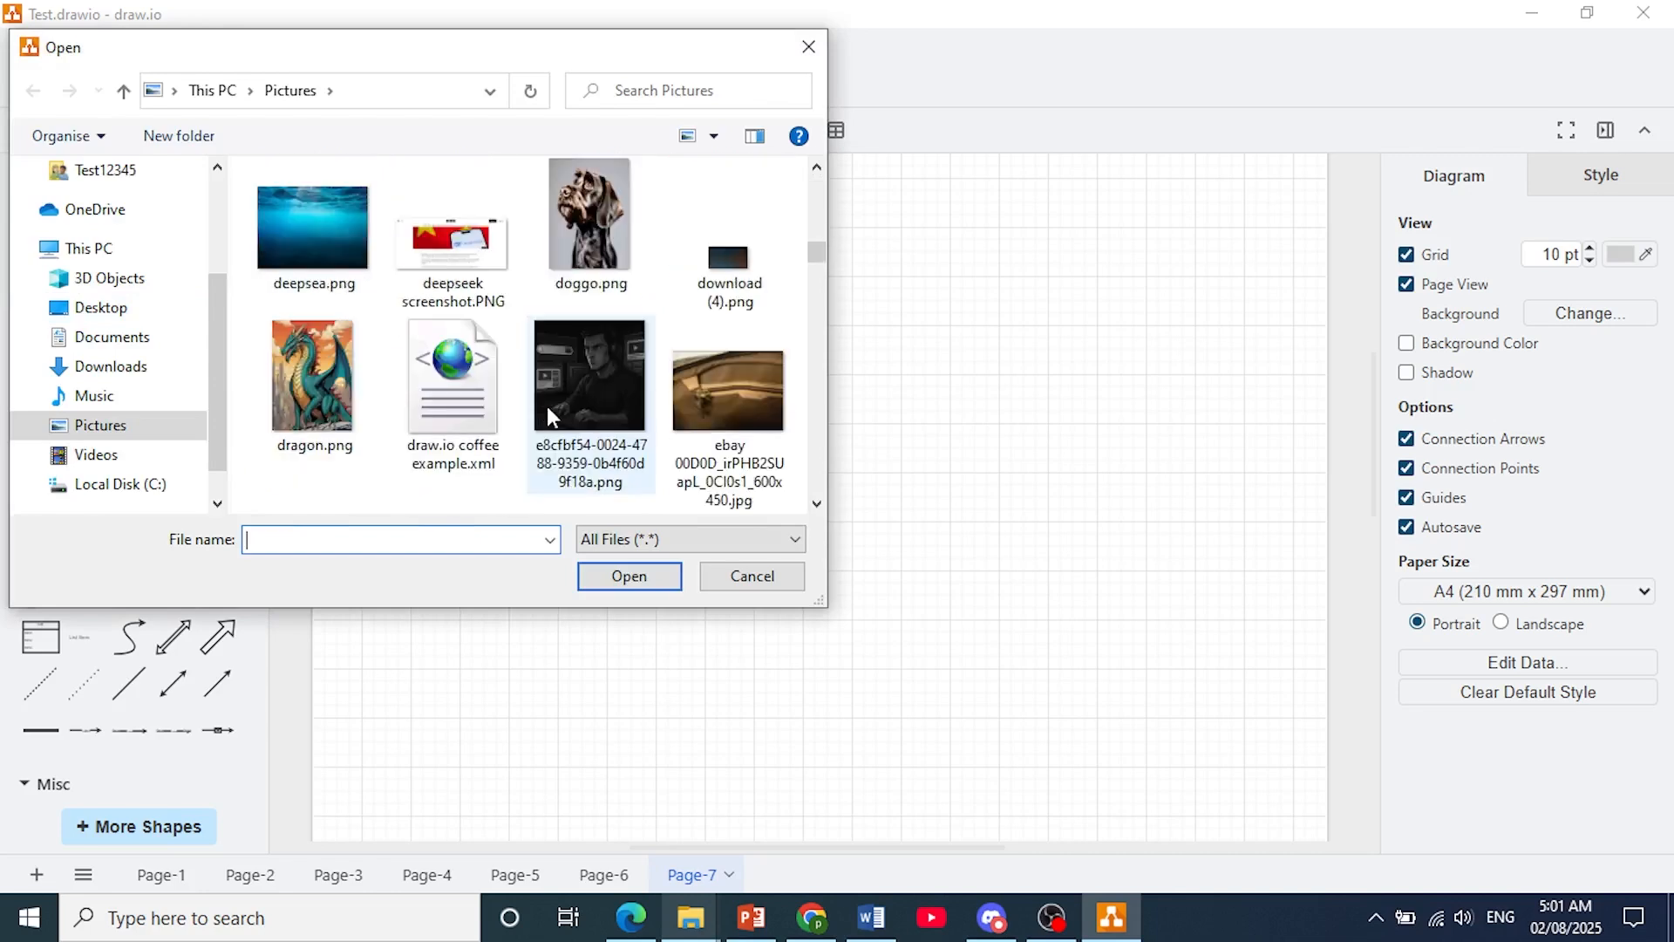
{"action": "left_click", "coordinate": [453, 376]}
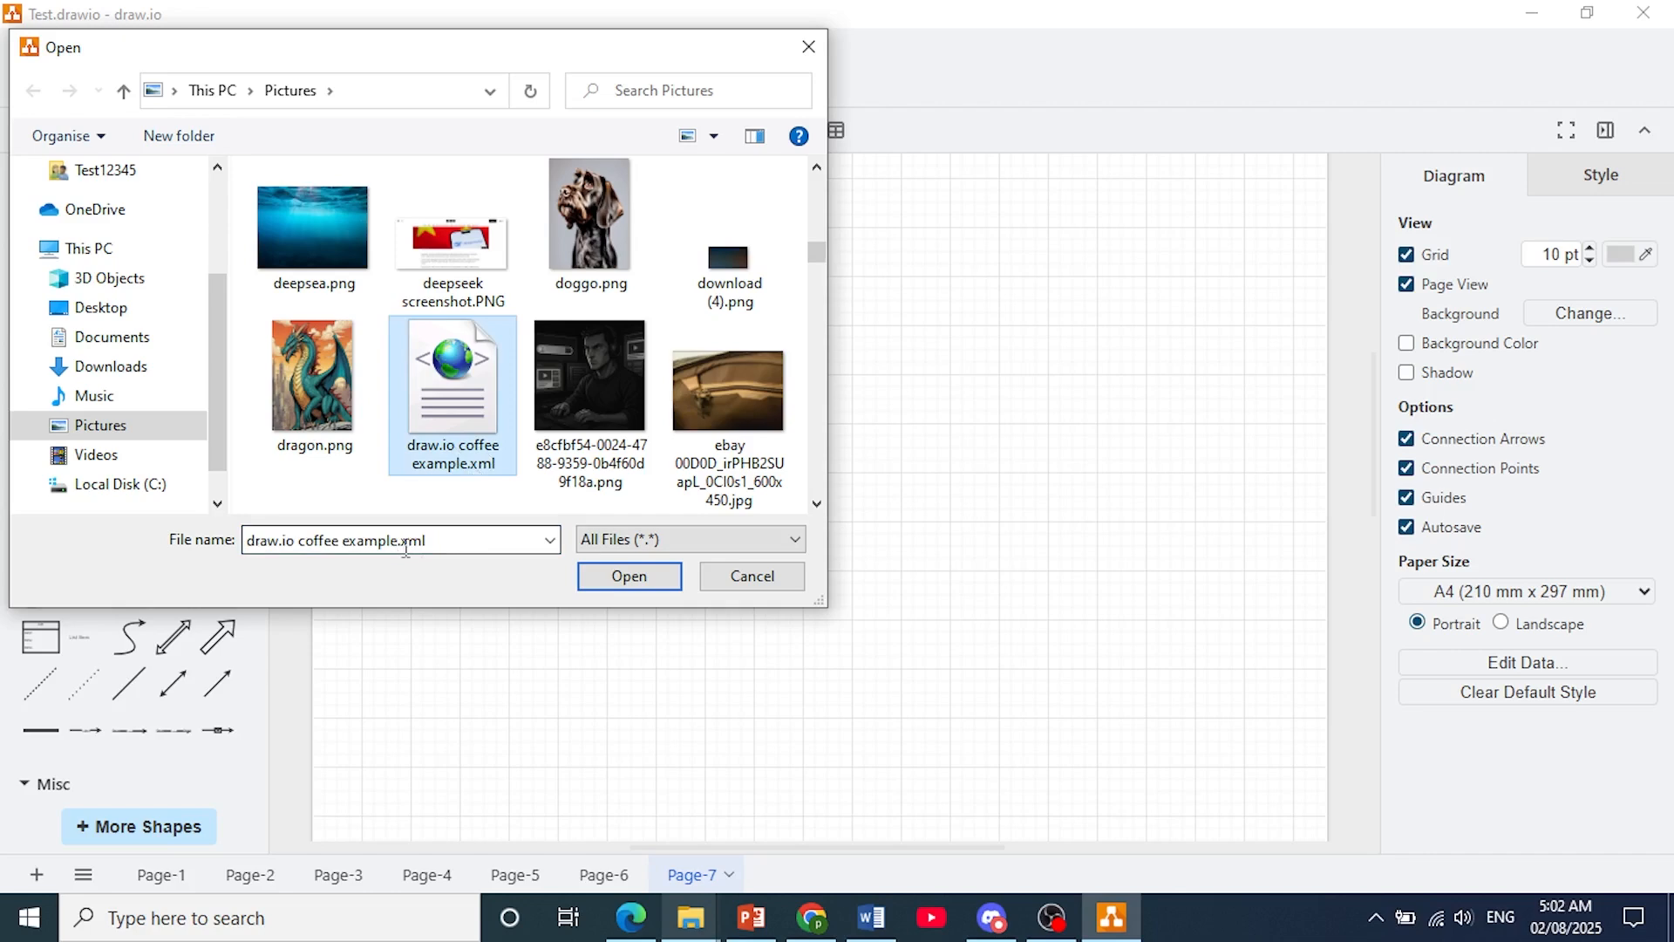
{"action": "left_click", "coordinate": [629, 577]}
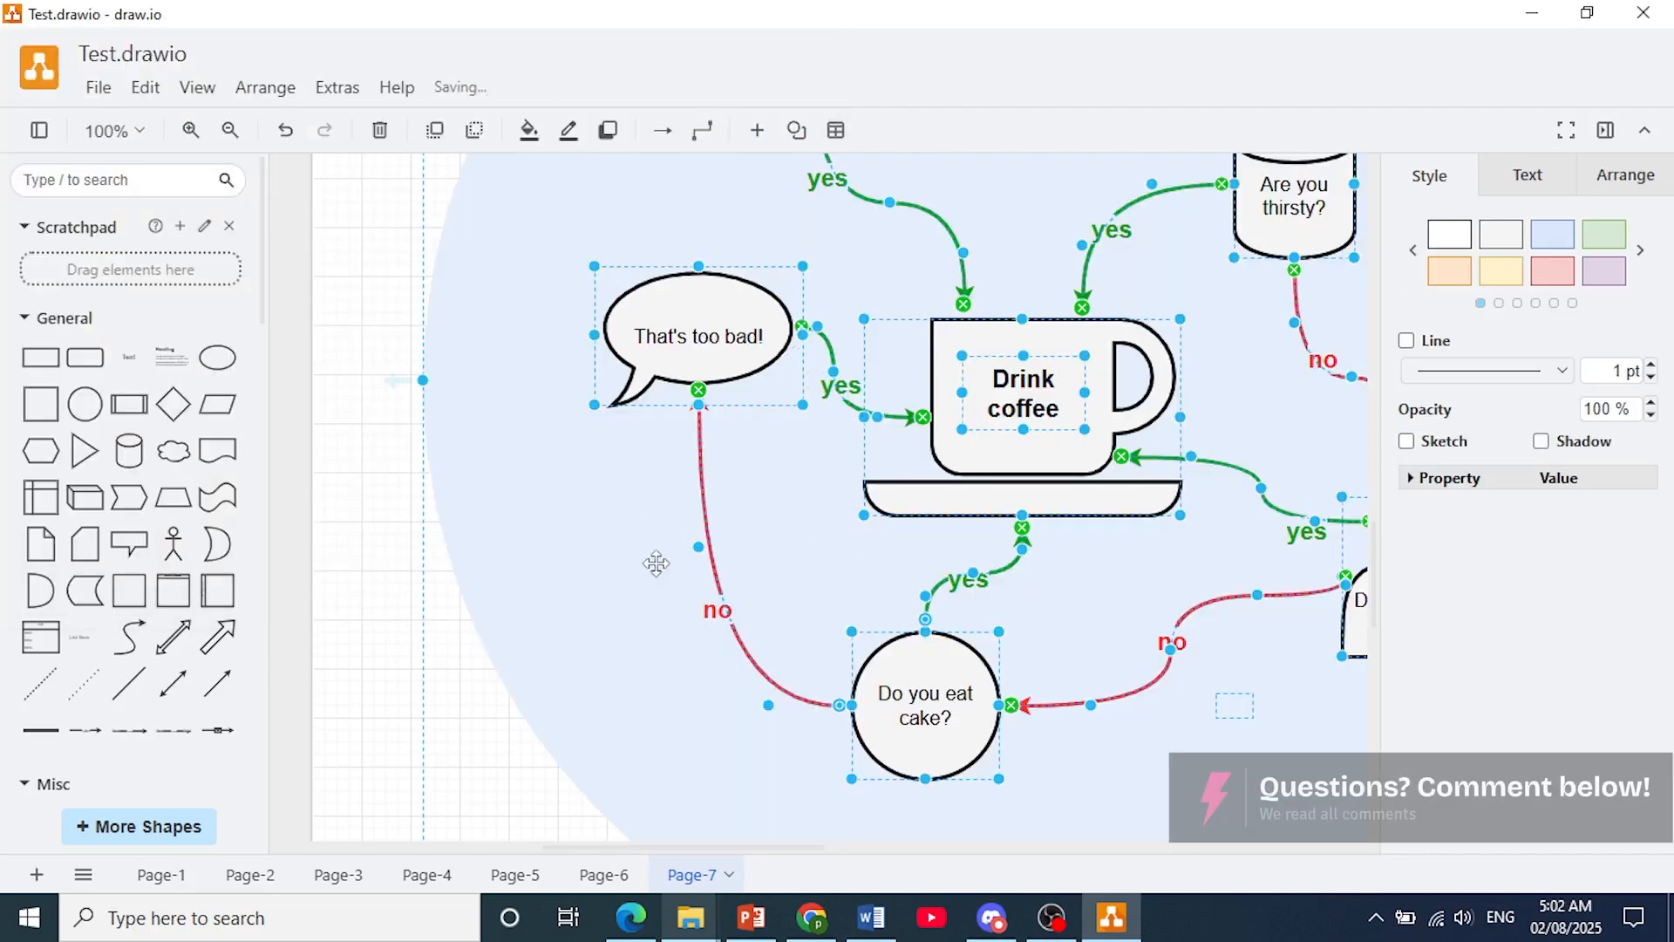
Step: Deselect the imported coffee flowchart on Page-7 and add a new blank Page-8
{"action": "left_click", "coordinate": [624, 559]}
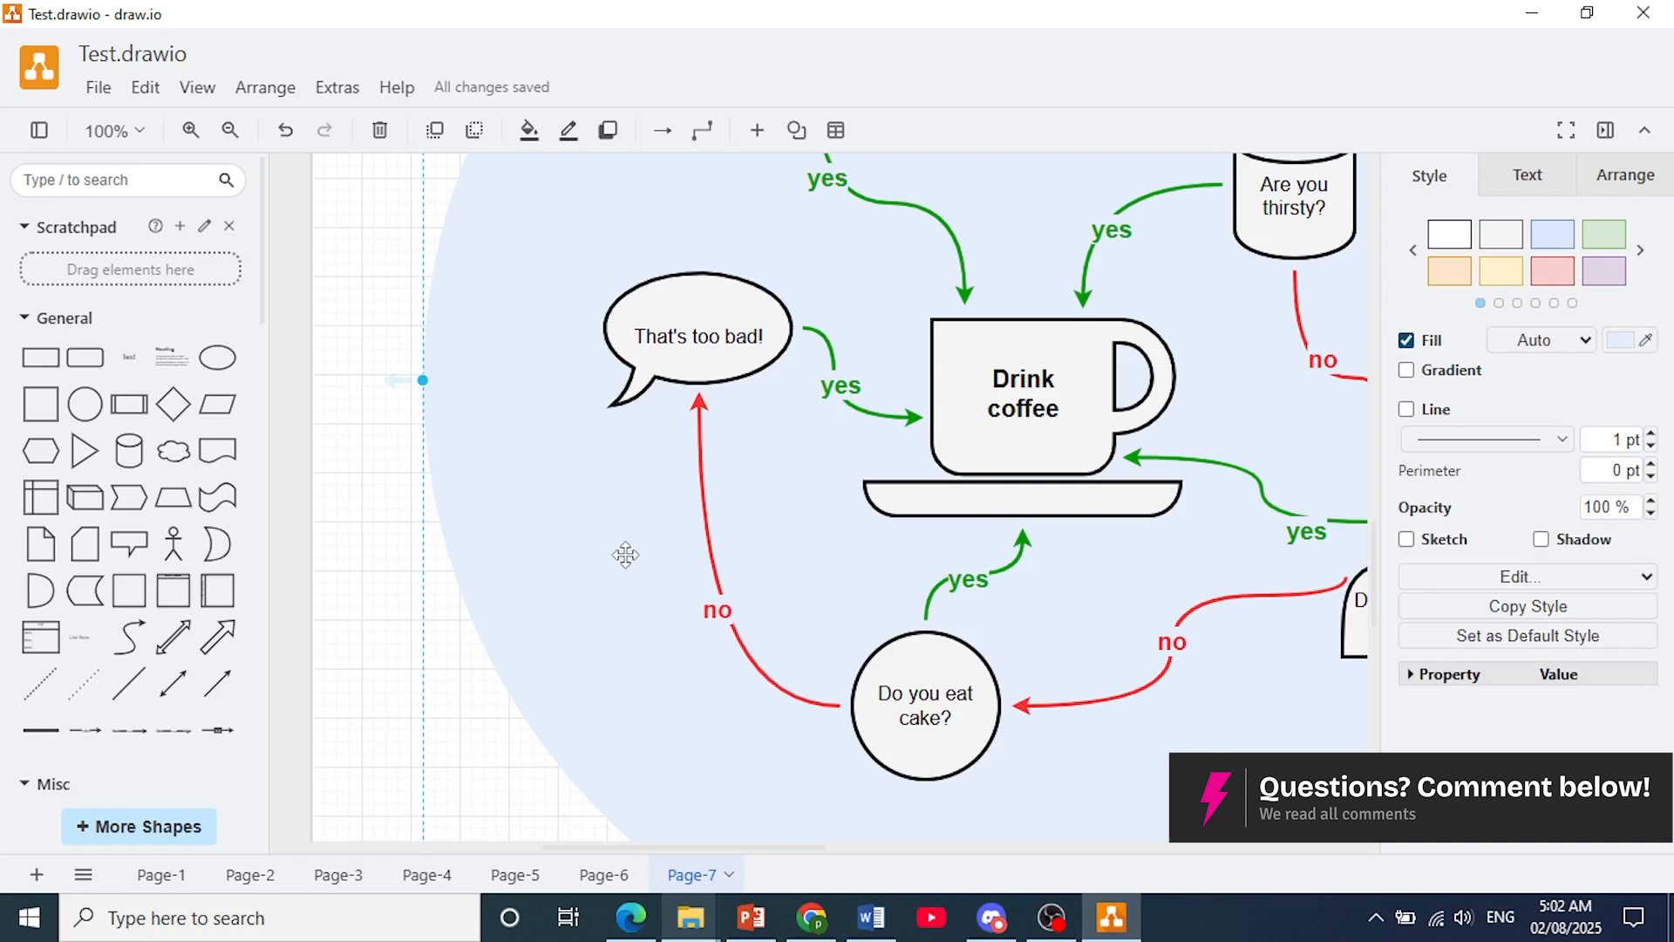
{"action": "left_click", "coordinate": [957, 597]}
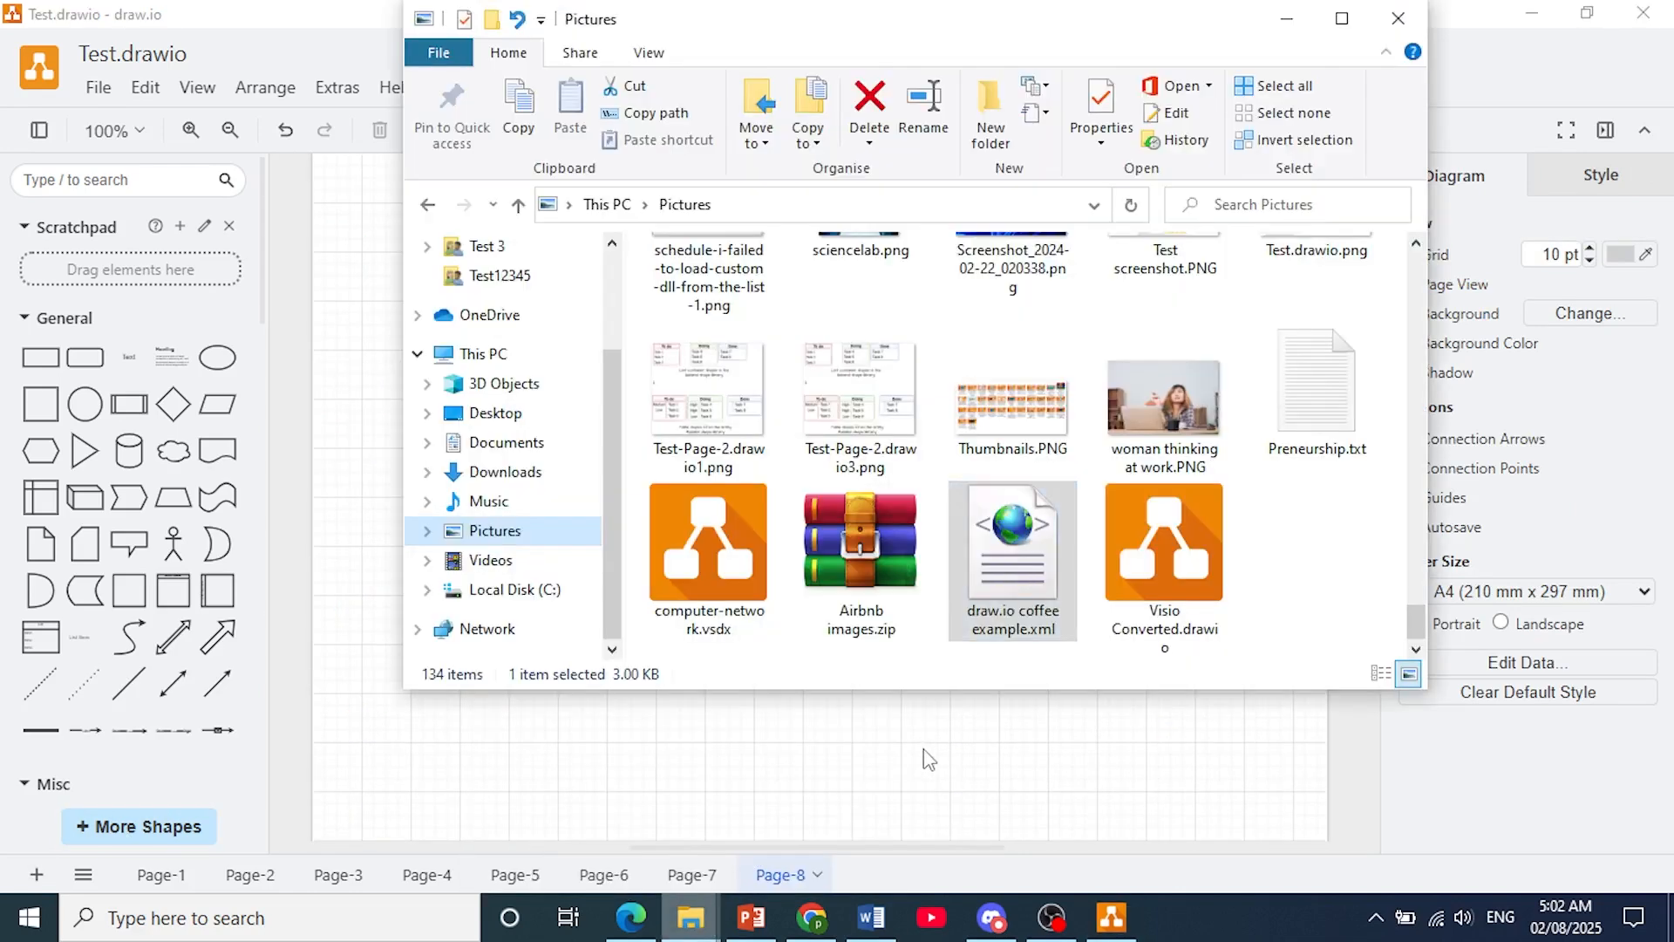
Step: Drop 'draw.io coffee example.xml' from File Explorer onto Page-8, then deselect it
{"action": "left_click", "coordinate": [1398, 18]}
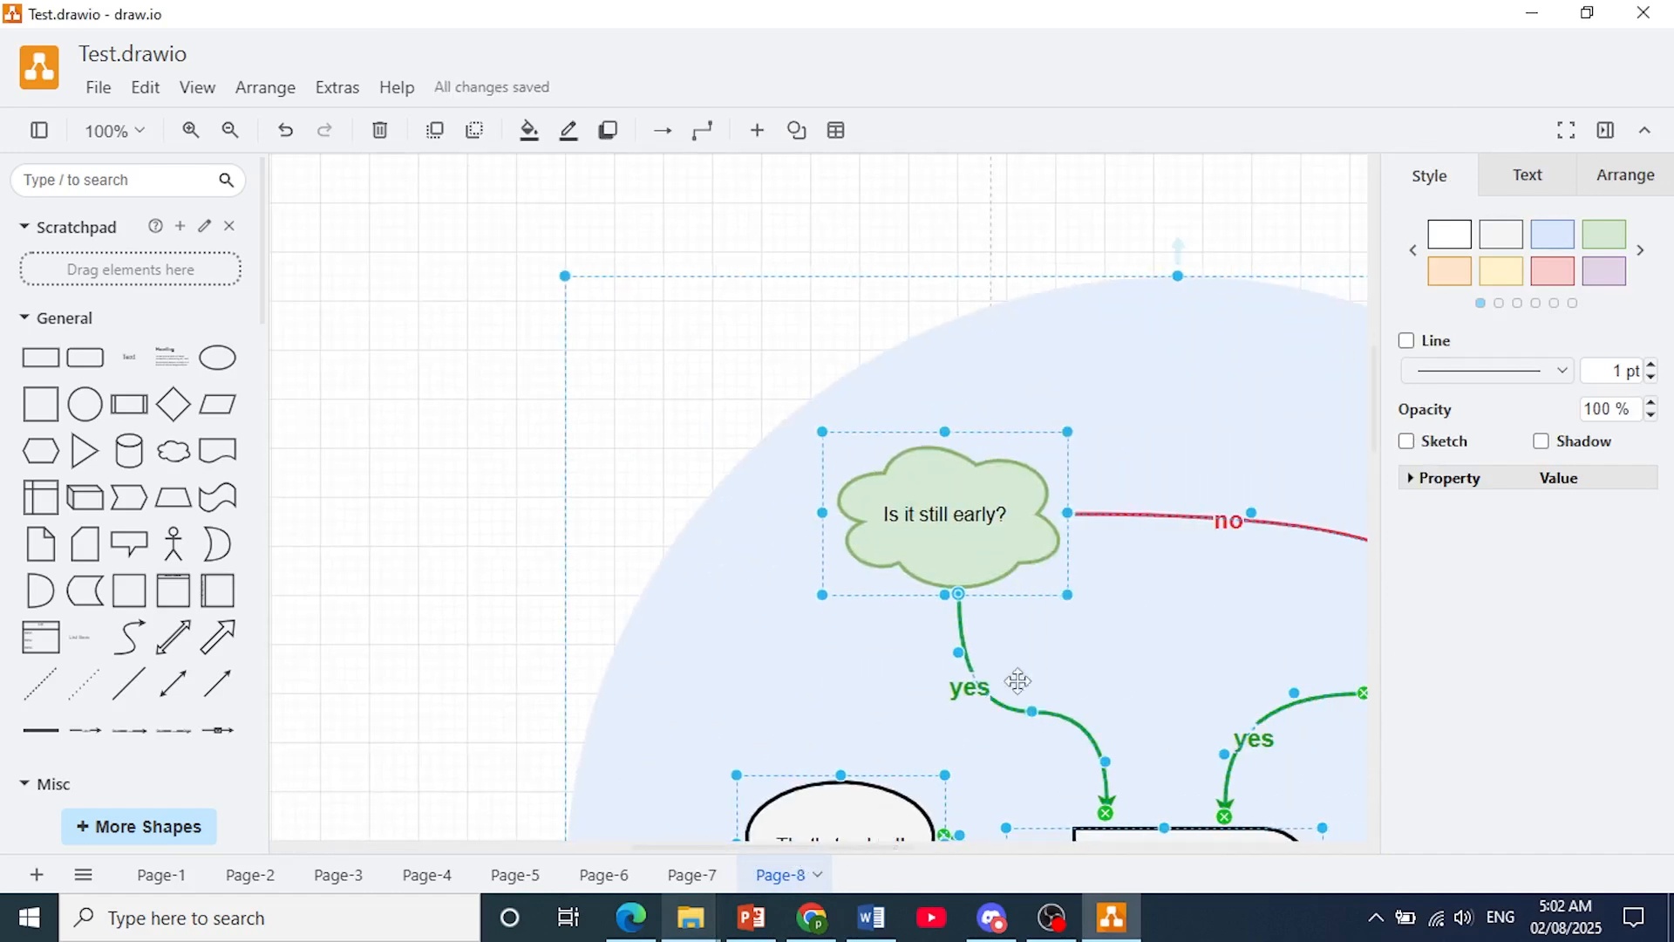
{"action": "scroll", "scroll_direction": "down", "scroll_amount": 3}
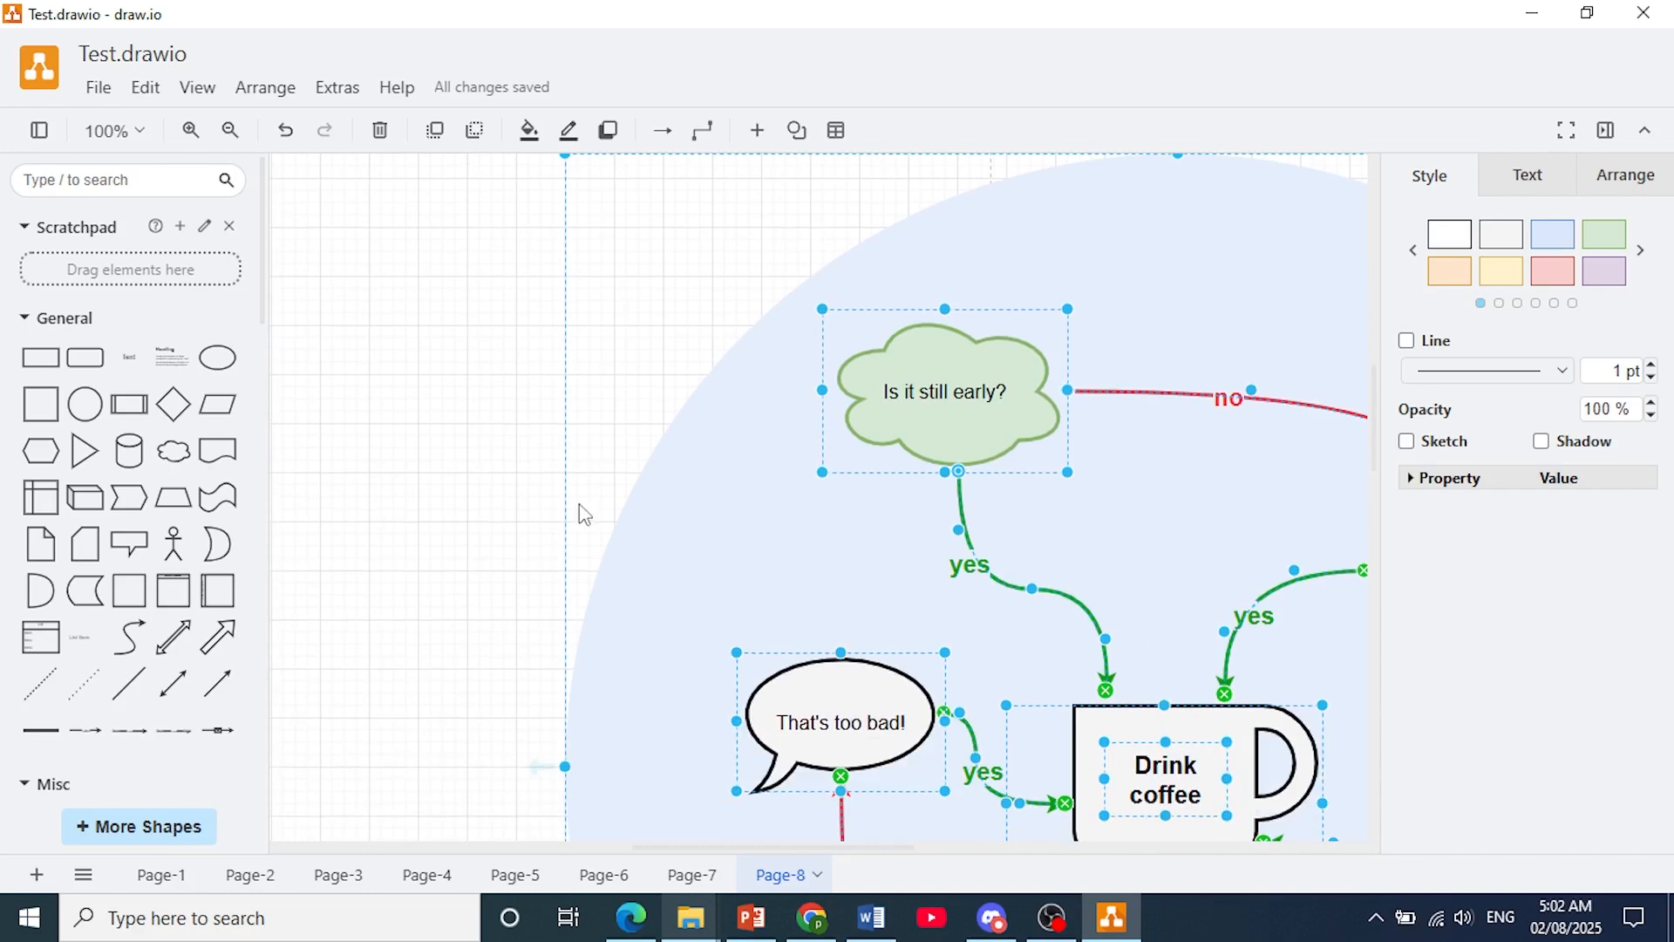
{"action": "left_click", "coordinate": [584, 514]}
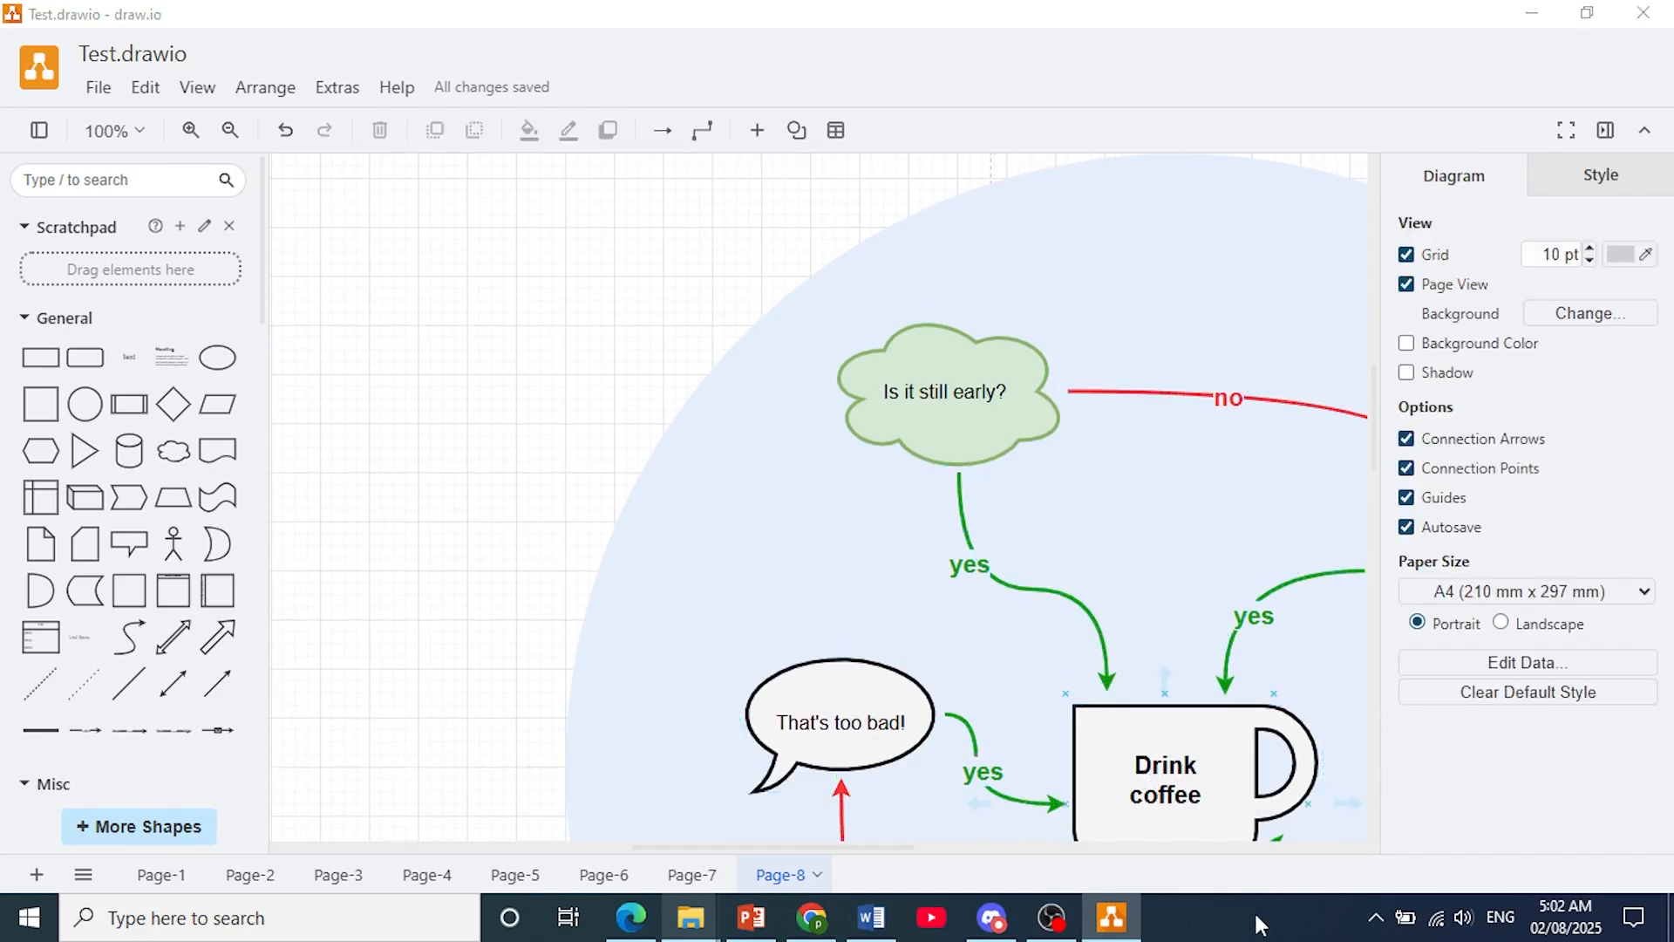